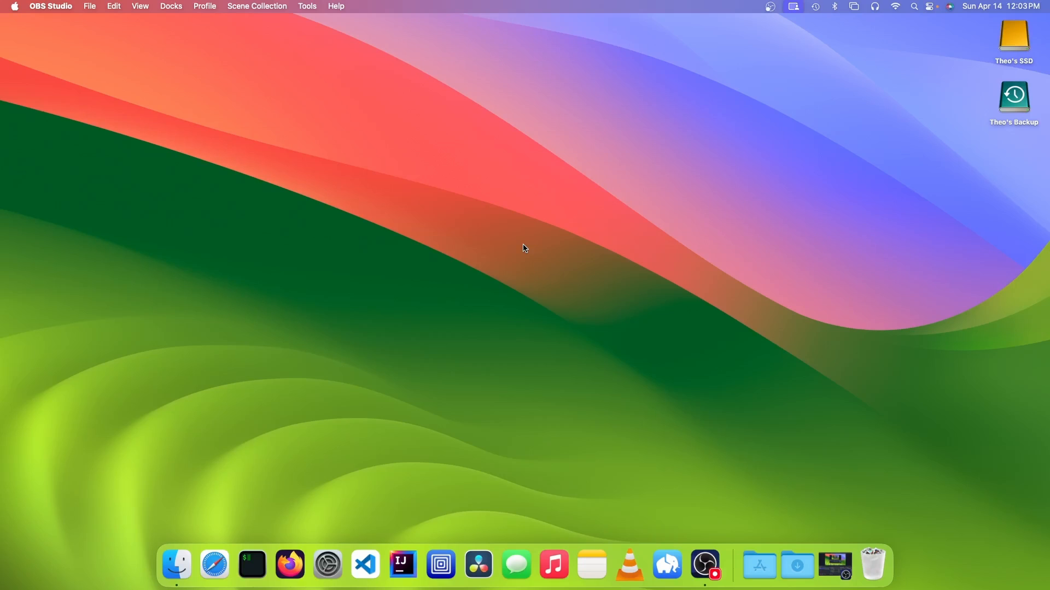
{"action": "mouse_move", "coordinate": [213, 564]}
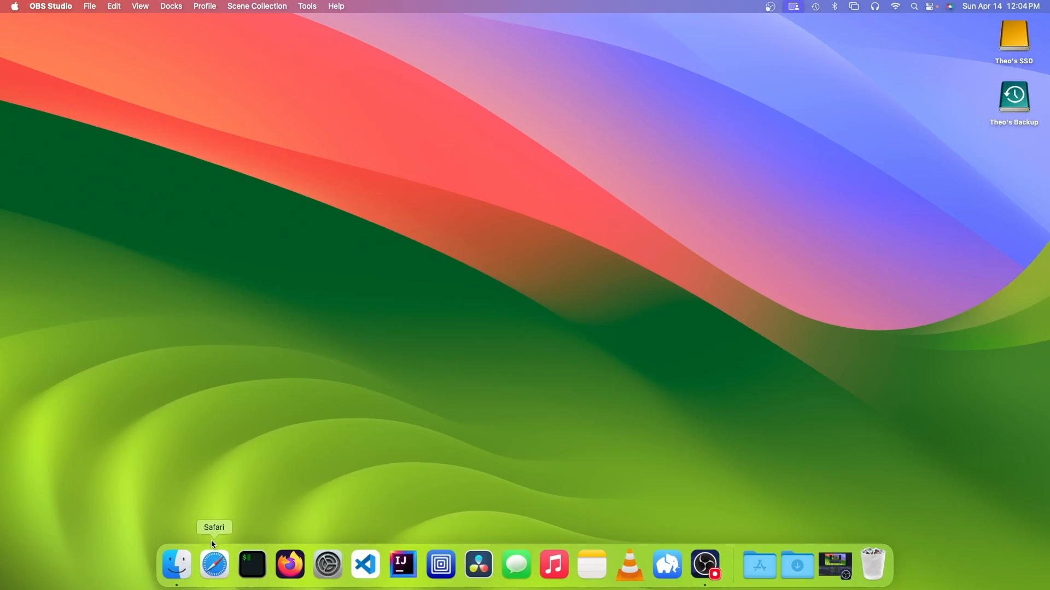
Download UTM for macOS from GitHub via getutm.app's installation guide in Safari
{"action": "left_click", "coordinate": [214, 564]}
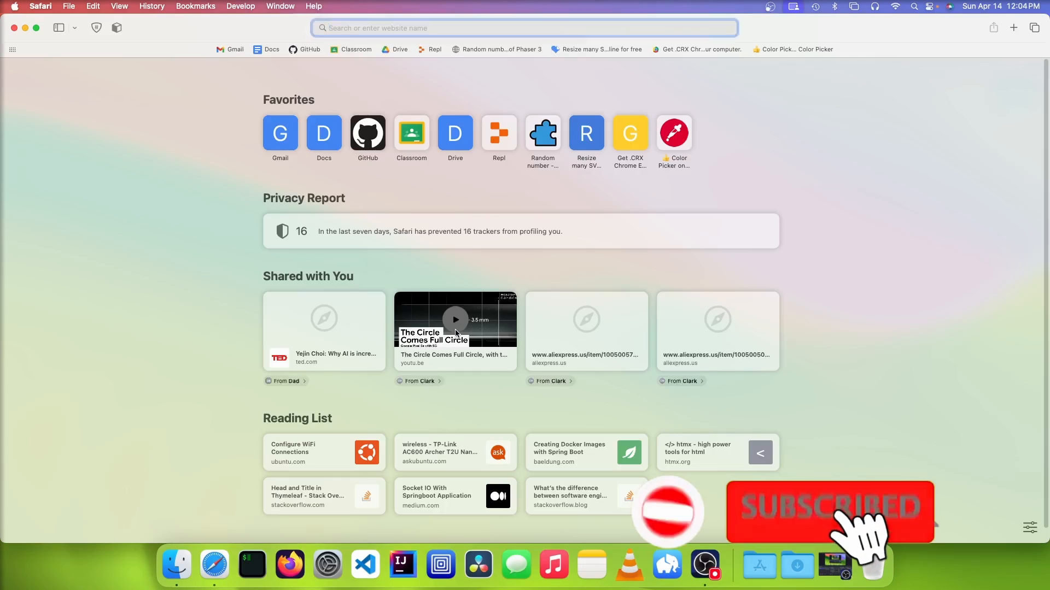
{"action": "type", "text": "getutm.app"}
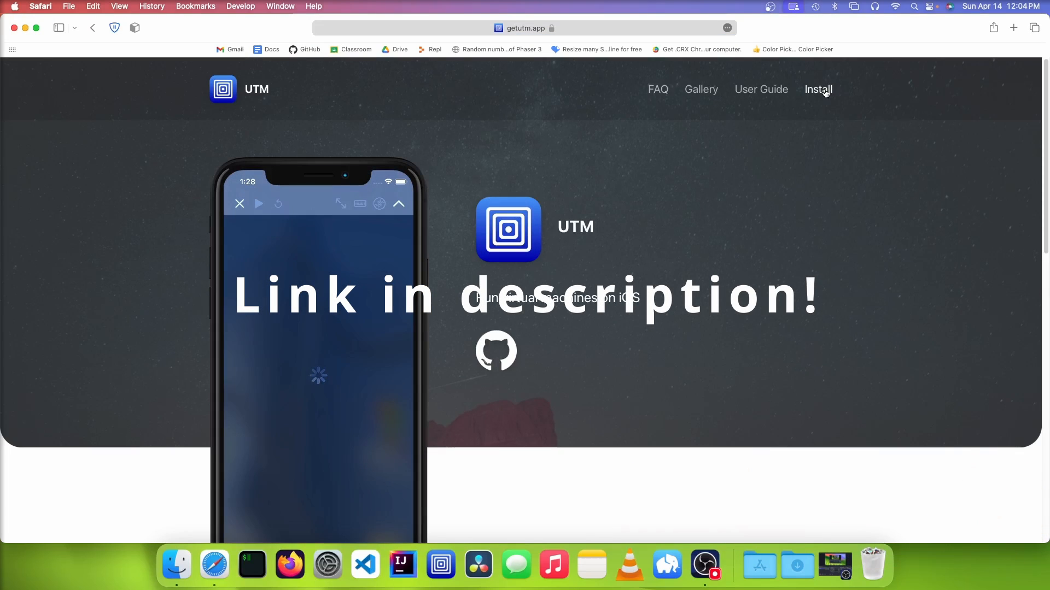
{"action": "left_click", "coordinate": [817, 89]}
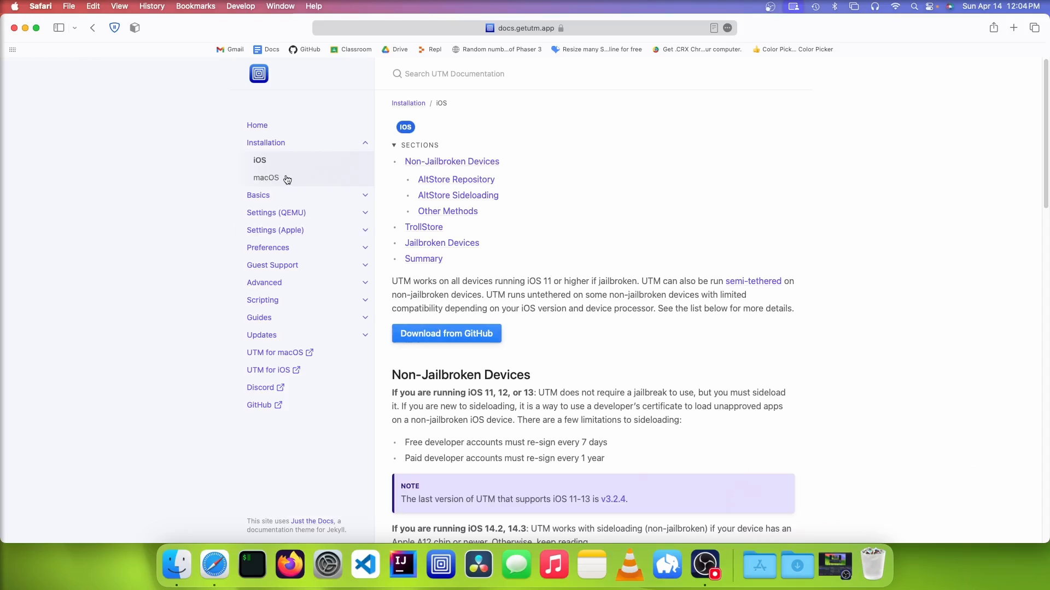
{"action": "left_click", "coordinate": [265, 177]}
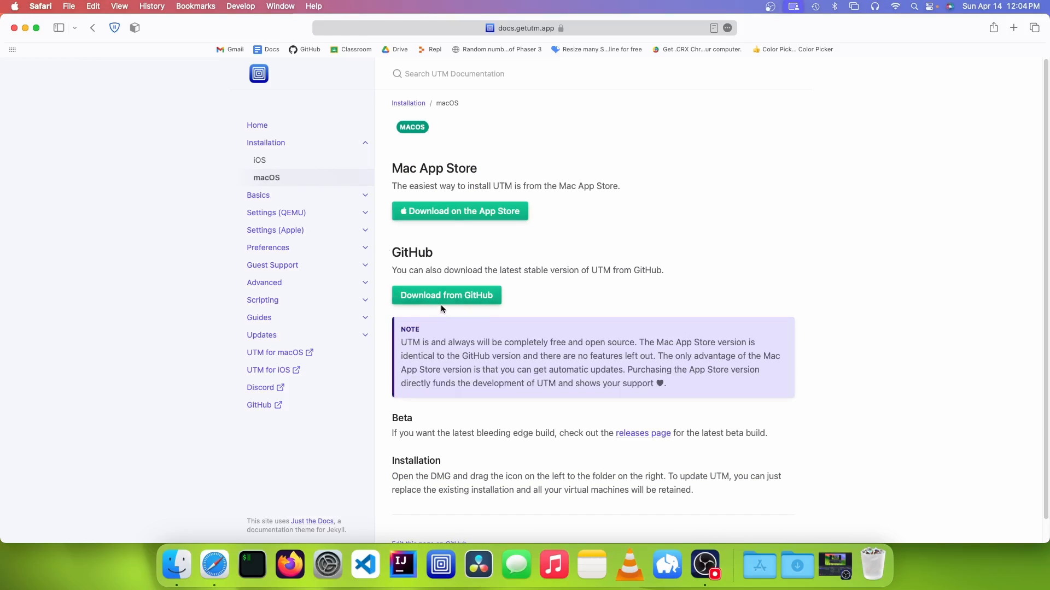
{"action": "mouse_move", "coordinate": [446, 295]}
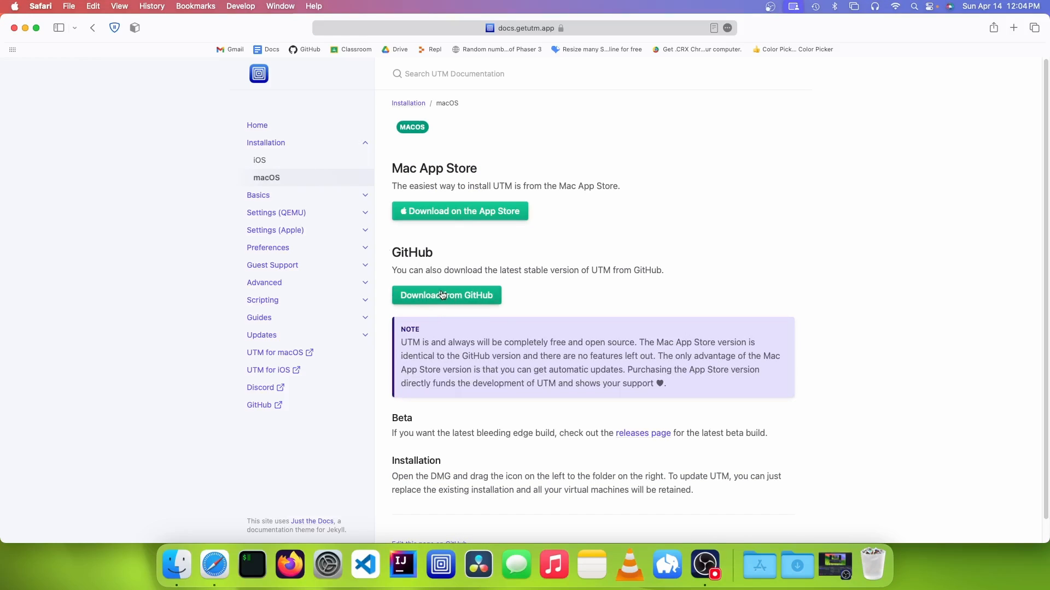
{"action": "left_click", "coordinate": [446, 296]}
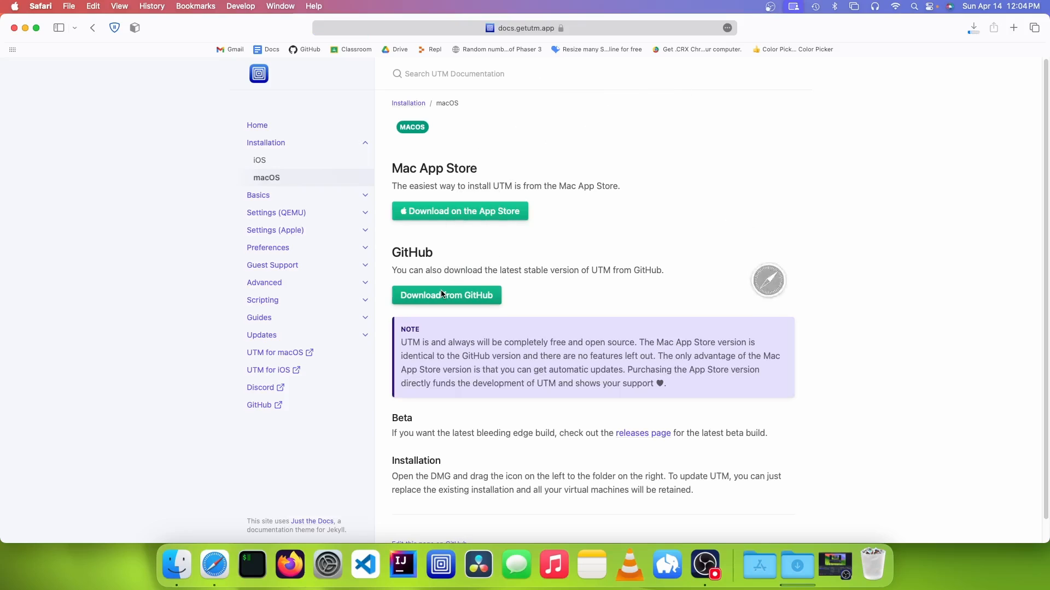
{"action": "left_click", "coordinate": [704, 565]}
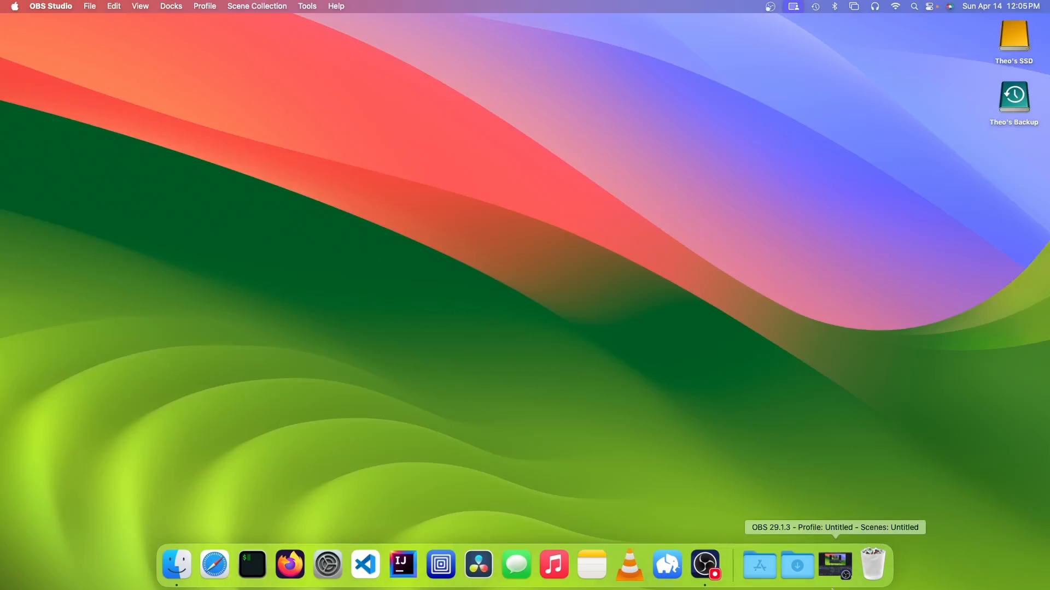
{"action": "mouse_move", "coordinate": [414, 407]}
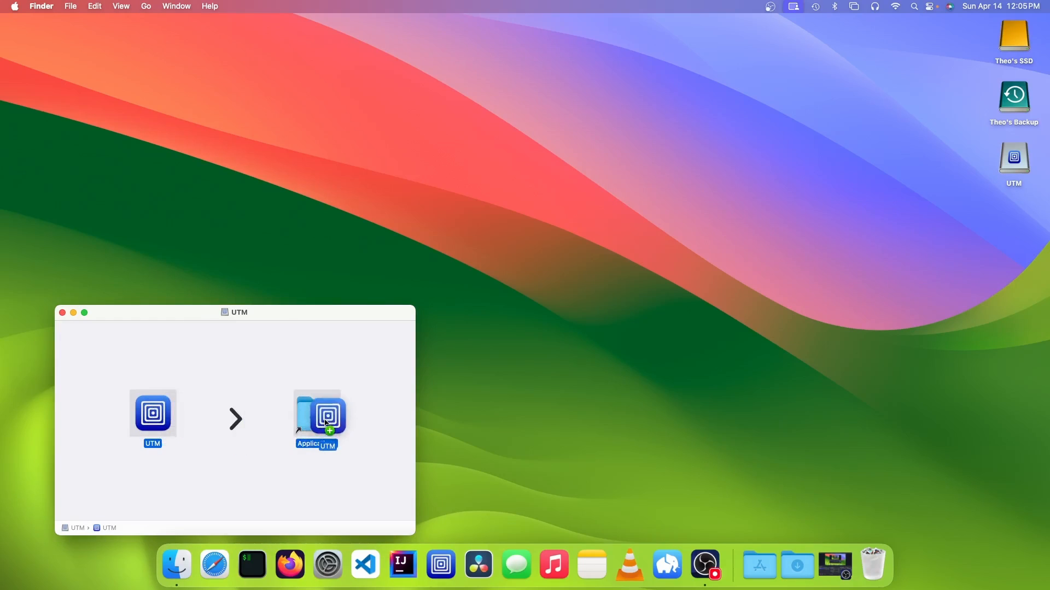
Drag UTM from UTM.dmg into Applications, then eject the UTM disk image
{"action": "left_click", "coordinate": [63, 312]}
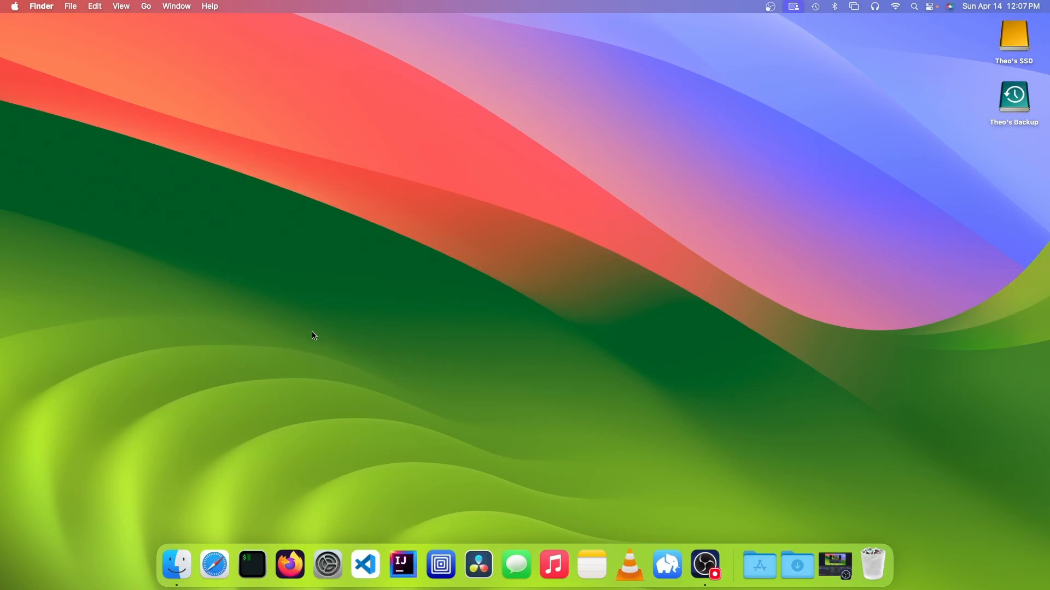
{"action": "mouse_move", "coordinate": [214, 565]}
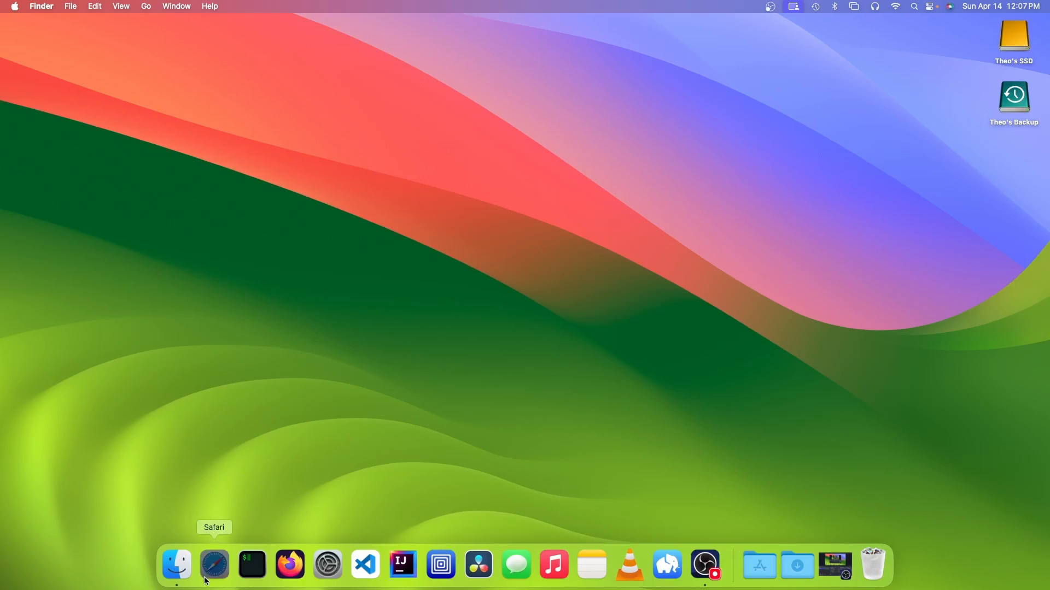
On ipsw.me, pick a signed macOS IPSW for the Mac mini (M1, Late 2020)
{"action": "left_click", "coordinate": [214, 564]}
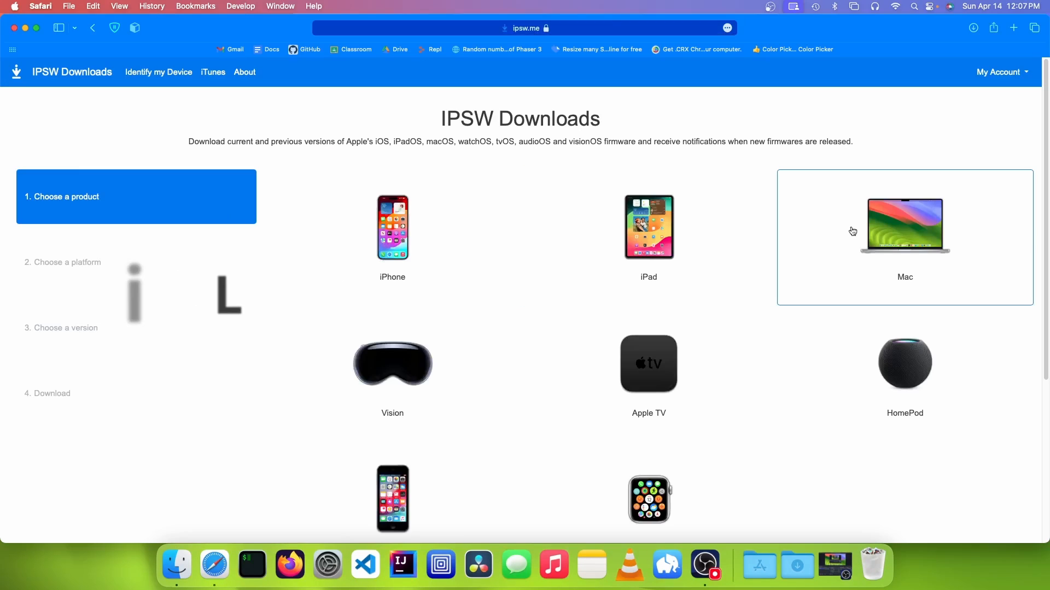
{"action": "left_click", "coordinate": [903, 236]}
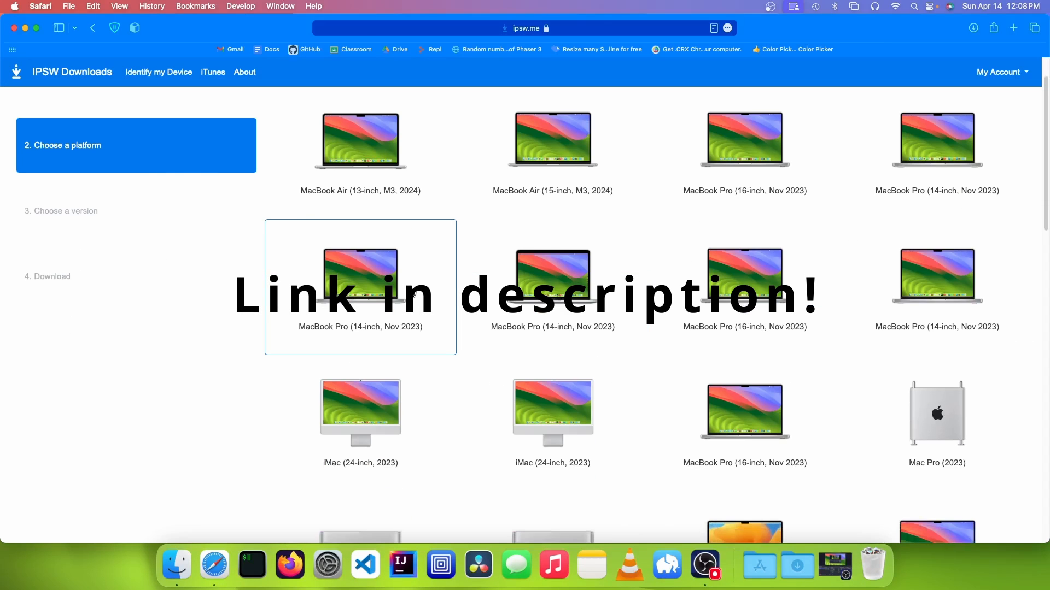
{"action": "scroll", "scroll_direction": "down", "scroll_amount": 3}
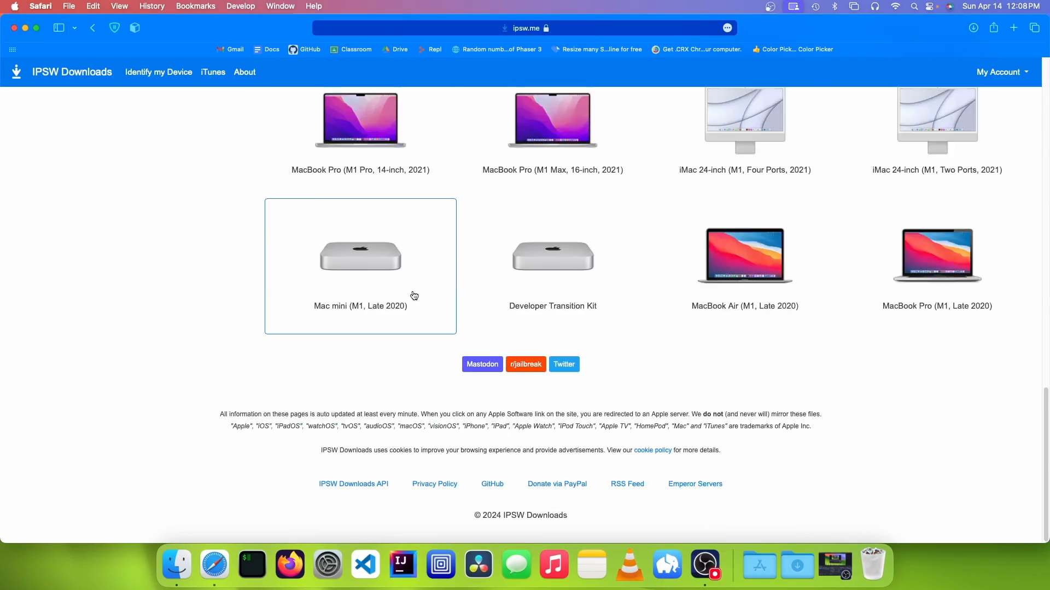
{"action": "left_click", "coordinate": [360, 255]}
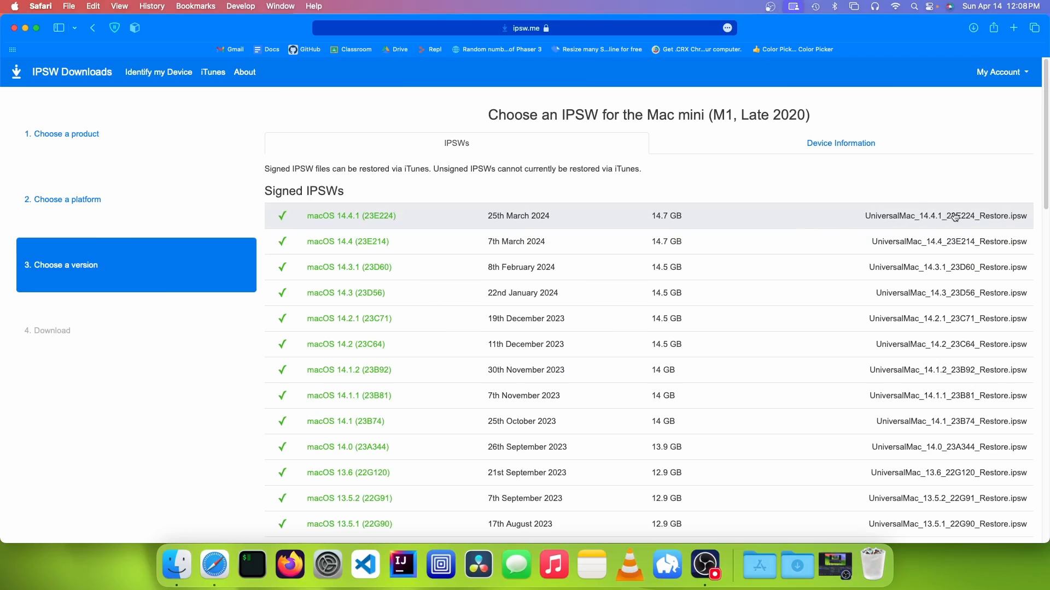
{"action": "left_click", "coordinate": [351, 215]}
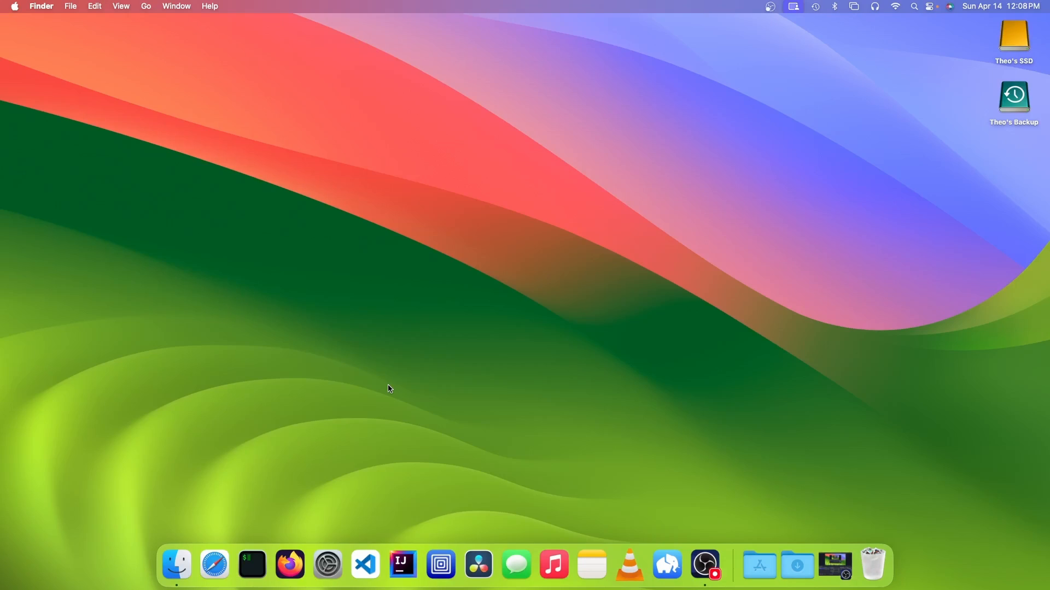
Launch UTM and start a new virtualized macOS 12+ virtual machine
{"action": "left_click", "coordinate": [439, 564]}
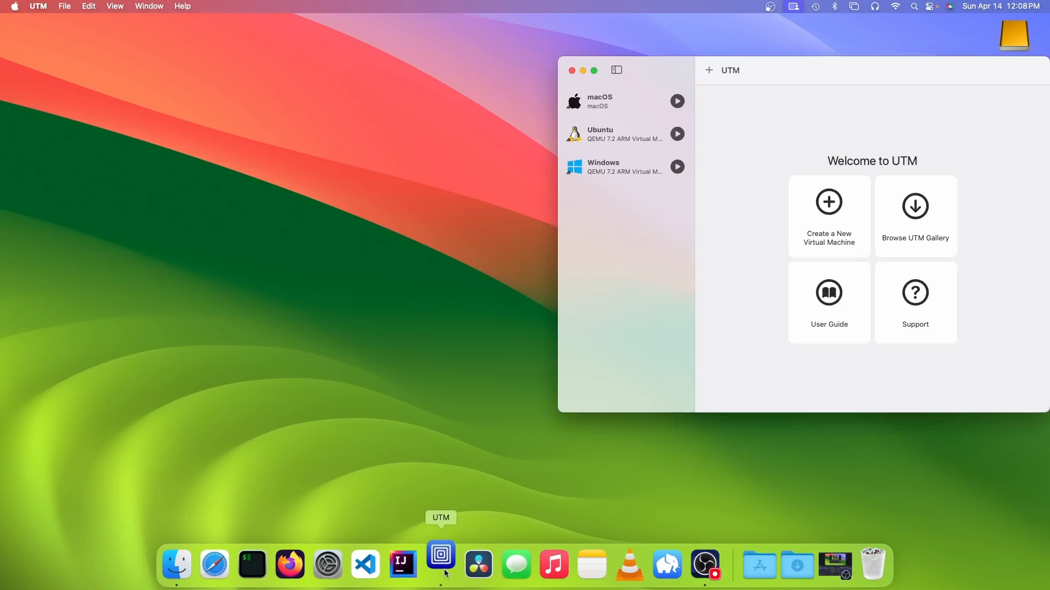
{"action": "left_click", "coordinate": [707, 70]}
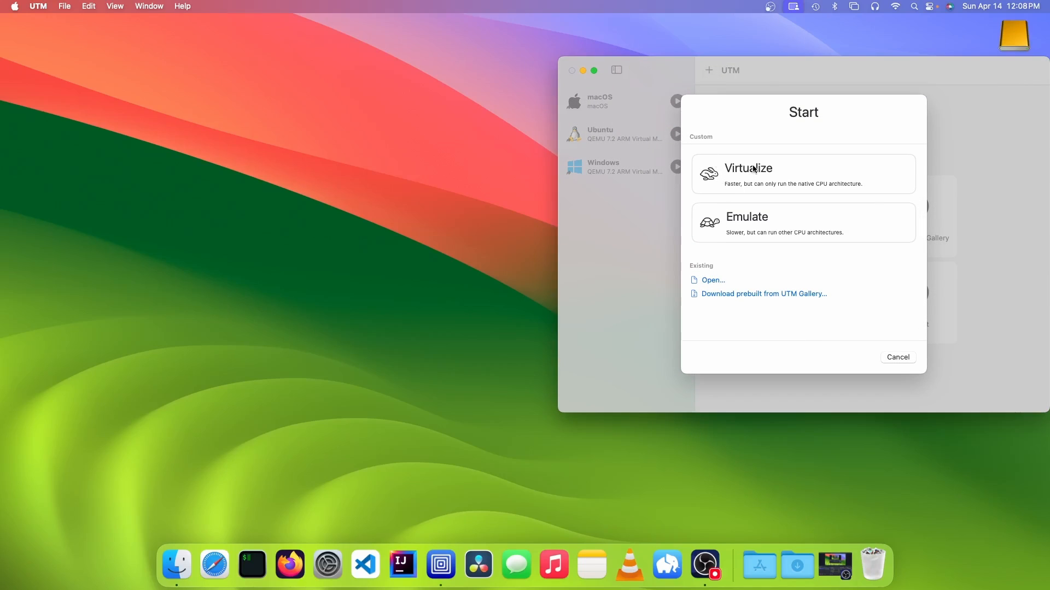
{"action": "left_click", "coordinate": [802, 173]}
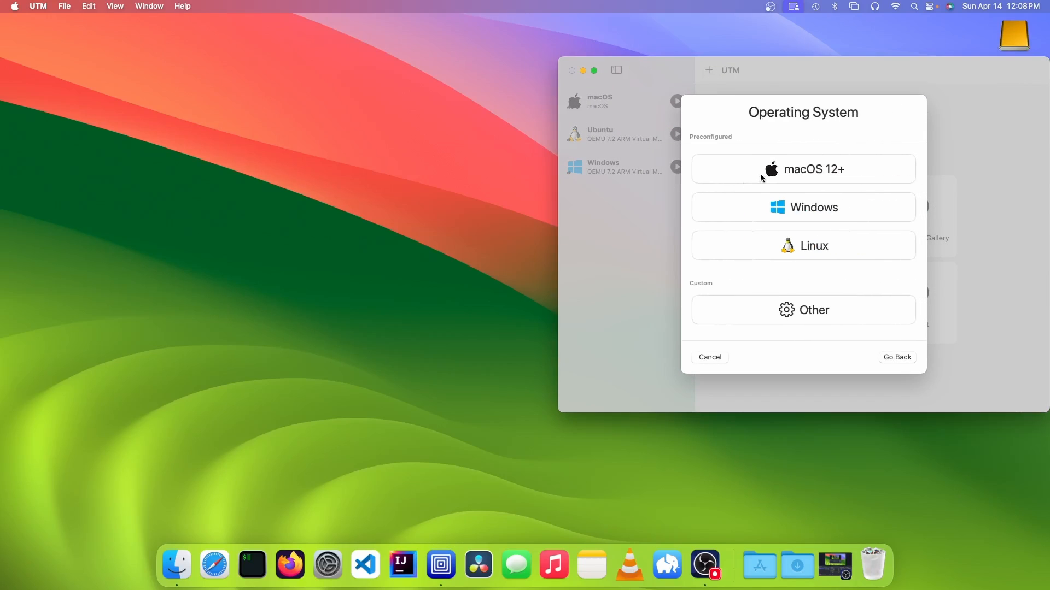
{"action": "left_click", "coordinate": [802, 169]}
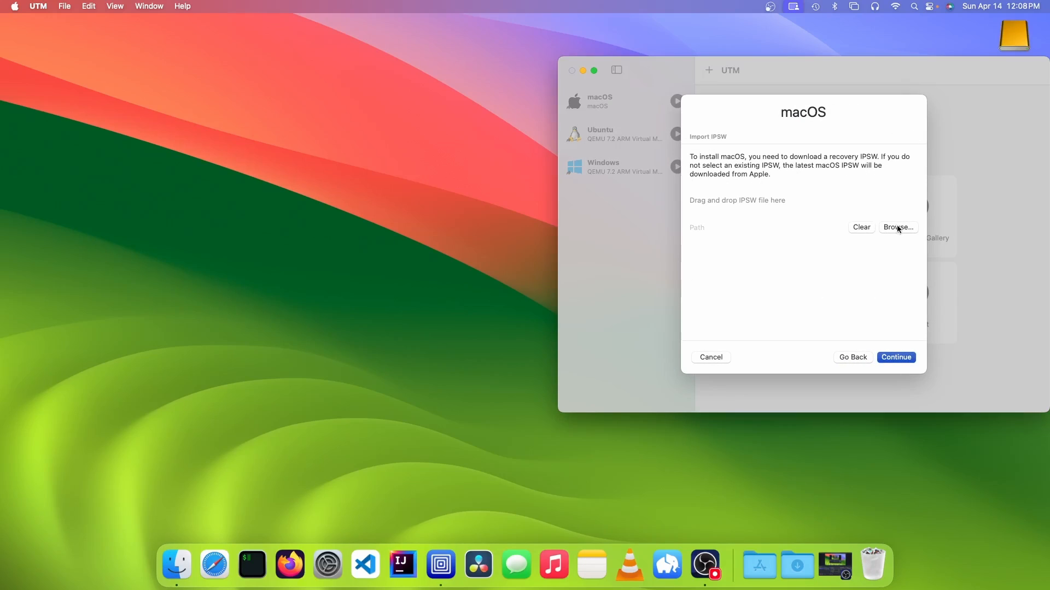
Select the IPSW restore image from the external SSD
{"action": "left_click", "coordinate": [897, 227]}
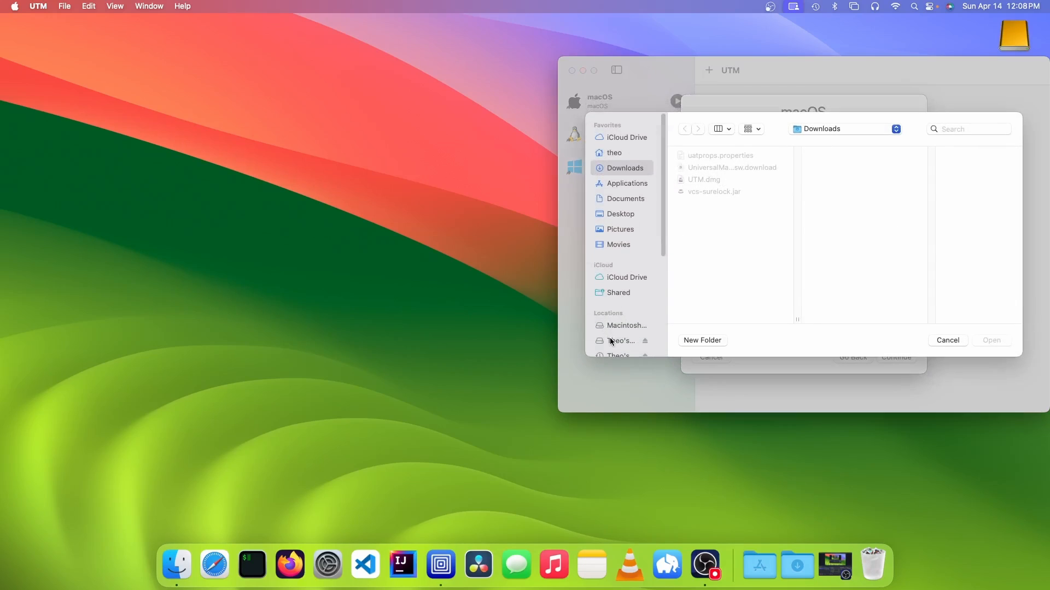
{"action": "left_click", "coordinate": [620, 341]}
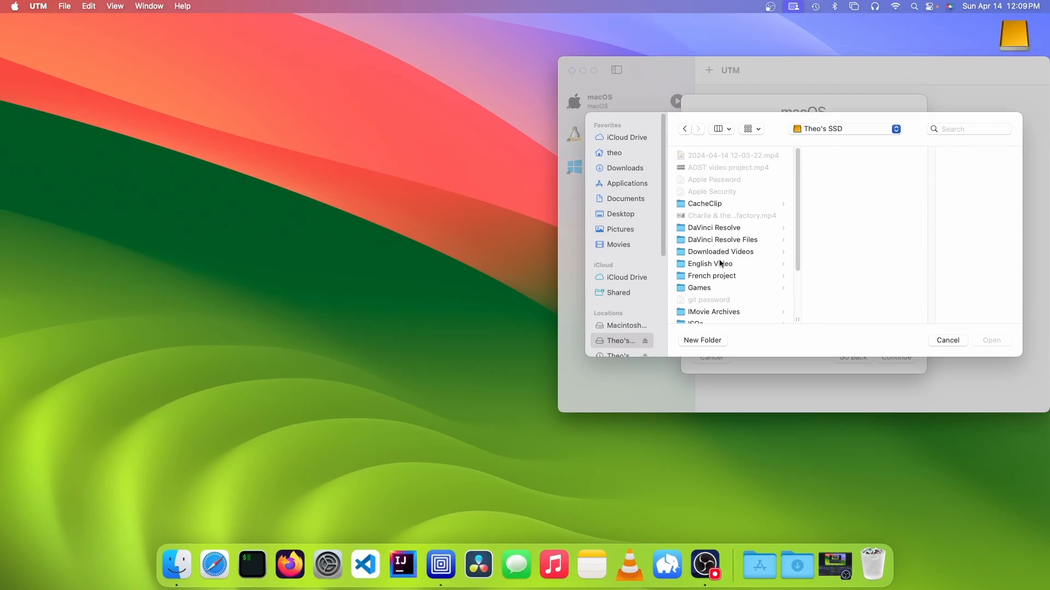
{"action": "left_click", "coordinate": [946, 340]}
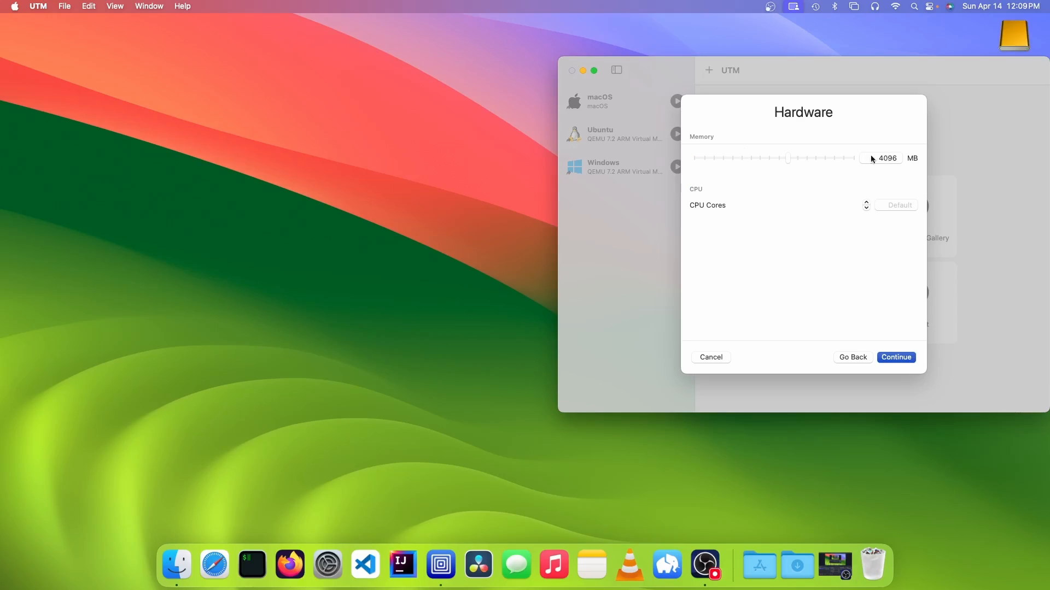
{"action": "mouse_move", "coordinate": [821, 217]}
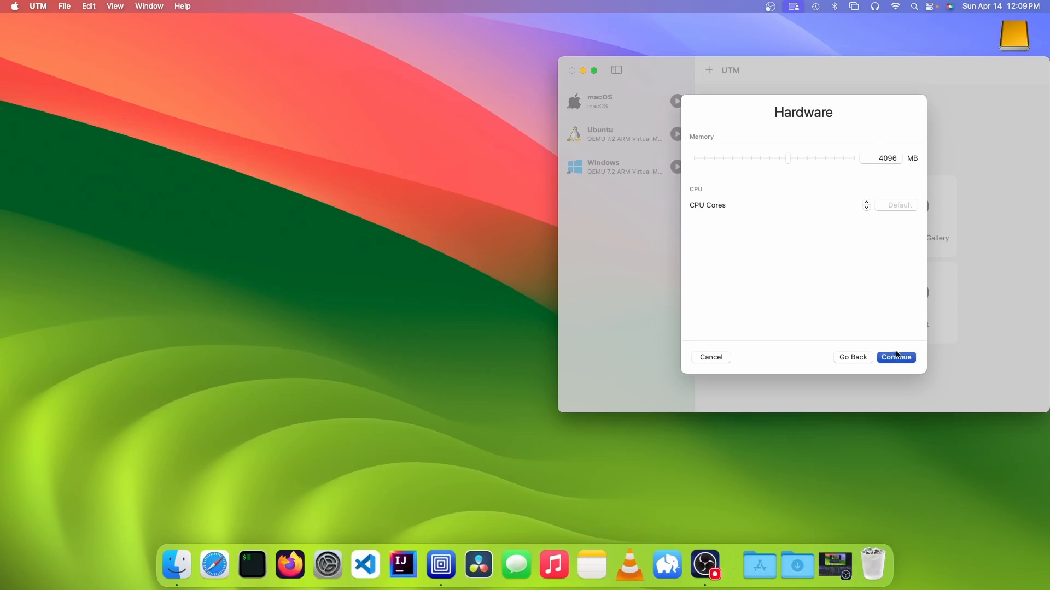
Keep 4096 MB memory and default cores, and set storage to 15 GB
{"action": "left_click", "coordinate": [895, 357]}
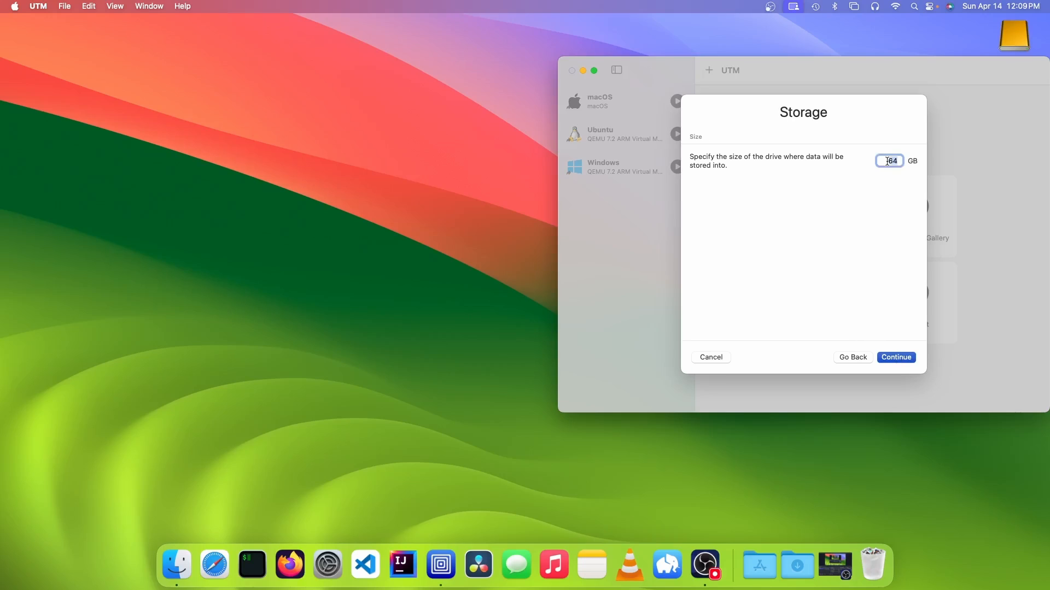
{"action": "left_click", "coordinate": [895, 357]}
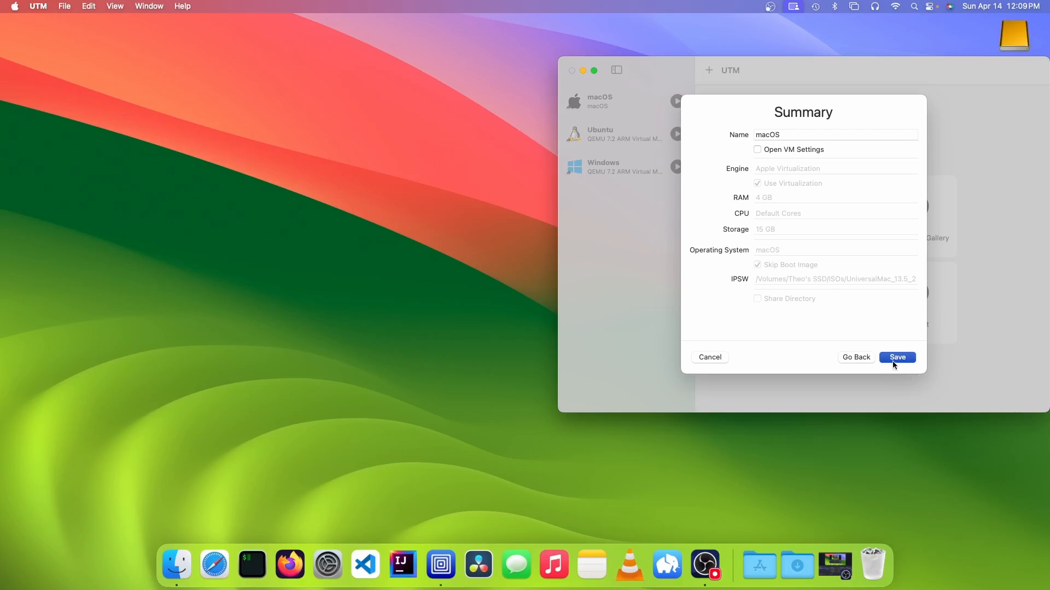
Save the macOS VM and confirm the macOS installation prompt
{"action": "left_click", "coordinate": [897, 357]}
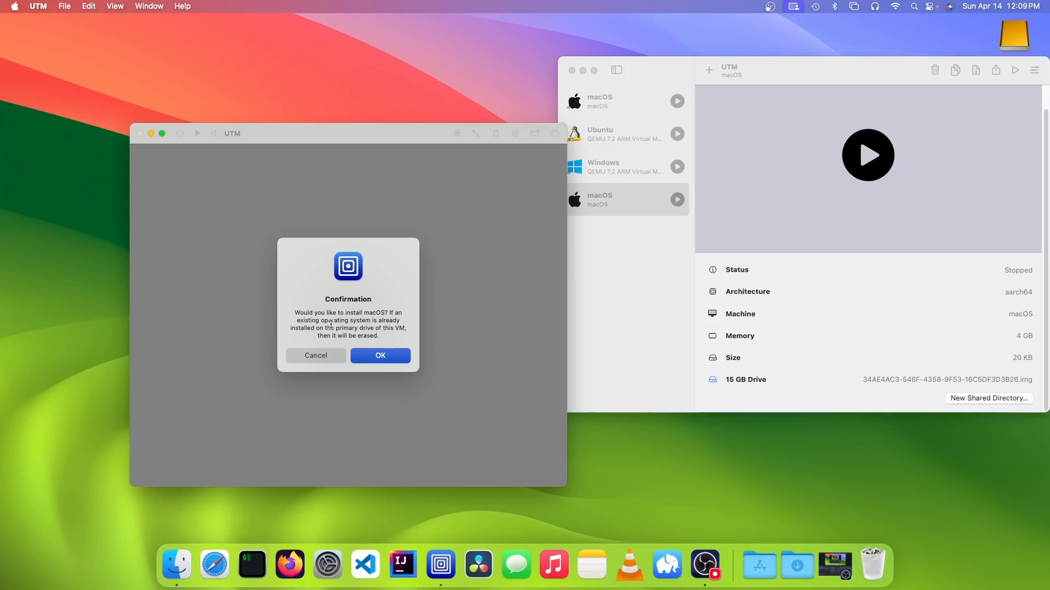
{"action": "left_click", "coordinate": [380, 355]}
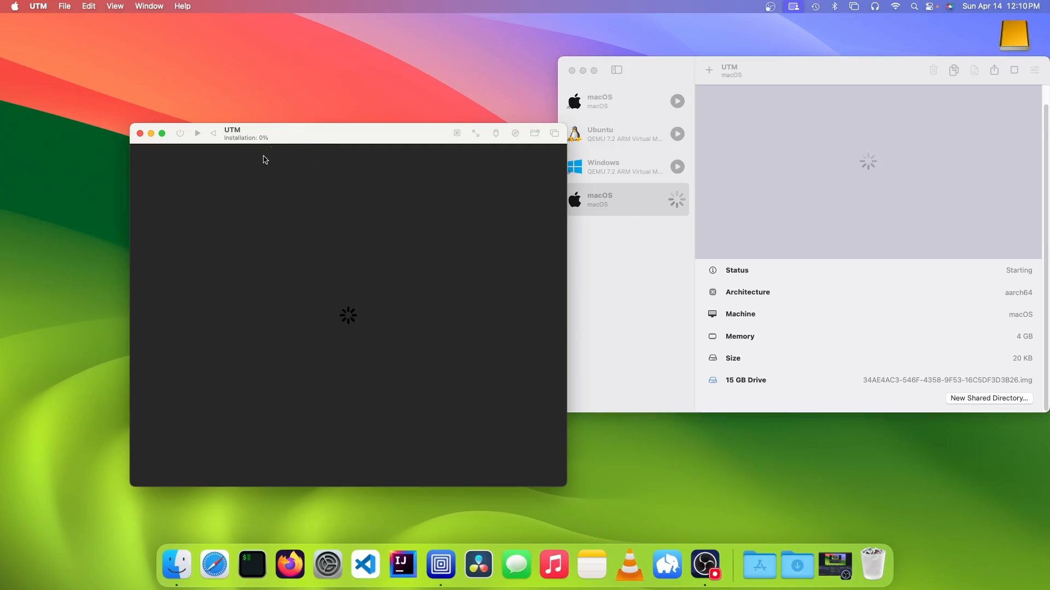
{"action": "mouse_move", "coordinate": [250, 135]}
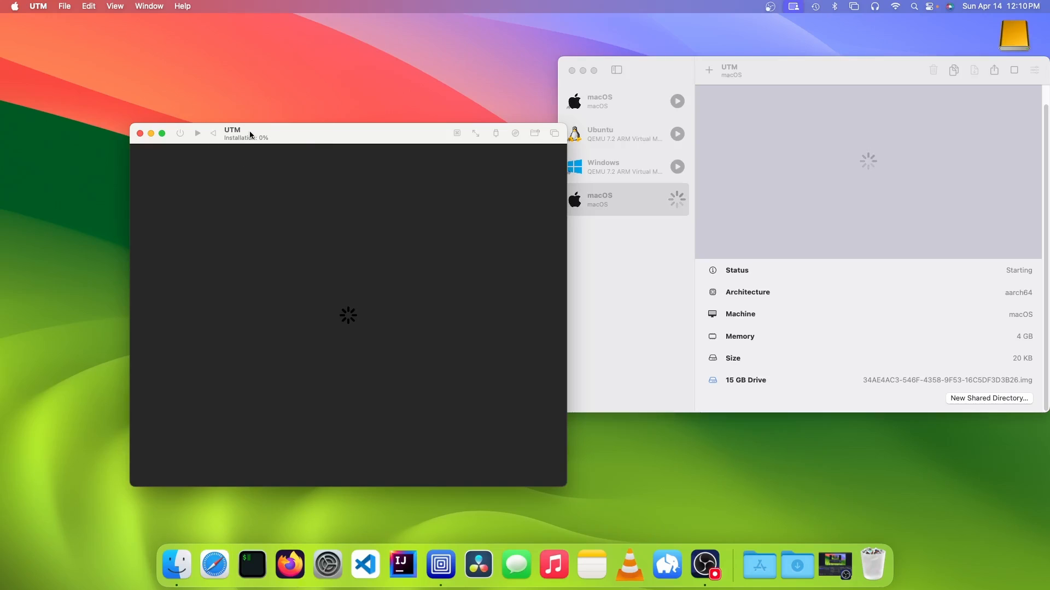